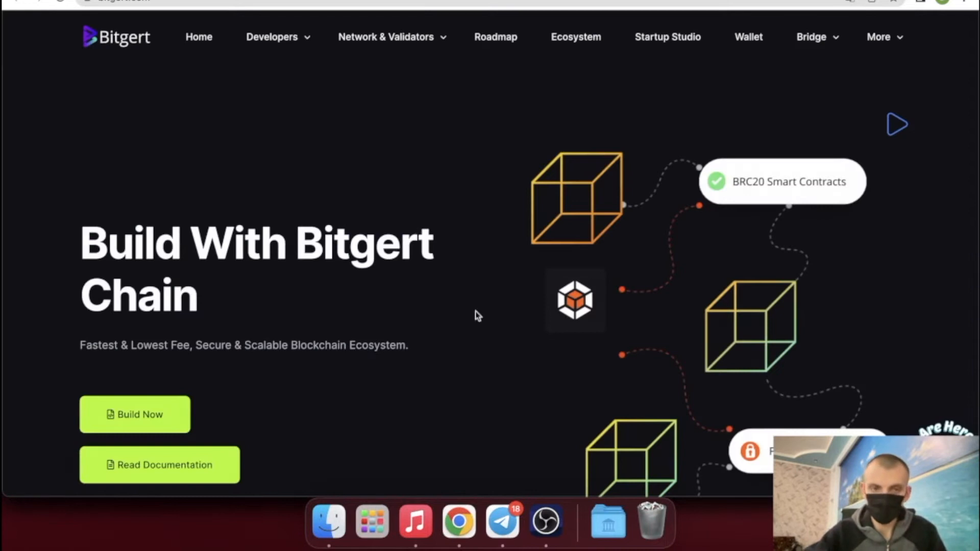
mouse_move(663, 315)
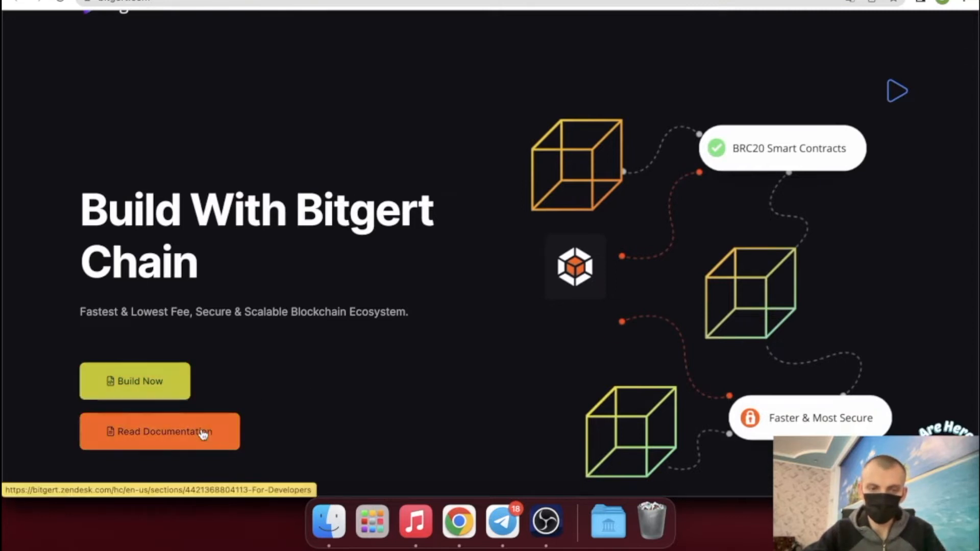
Scroll the Bitgert homepage past the ecosystem stats to the Zero-Cost Gas Fee Blockchain section
scroll(down, 3)
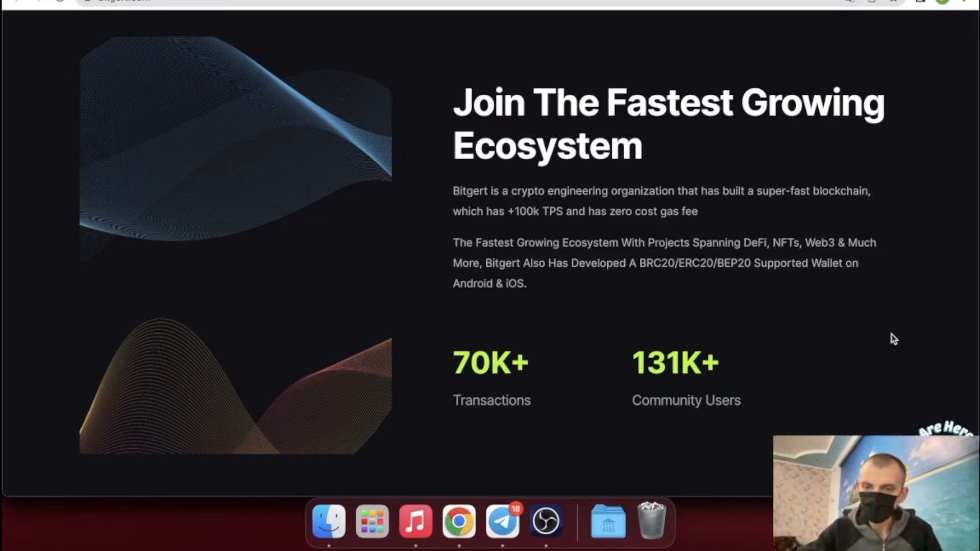
scroll(down, 3)
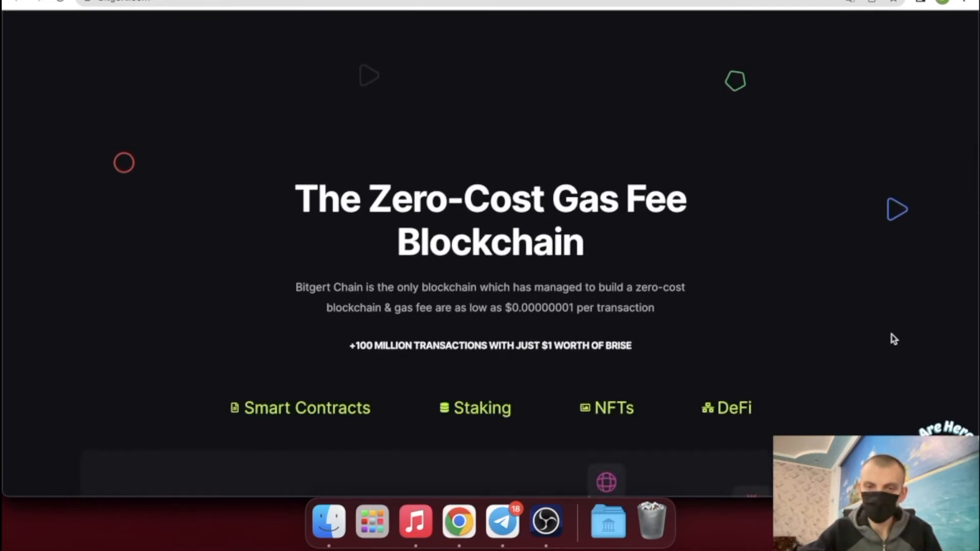
mouse_move(645, 320)
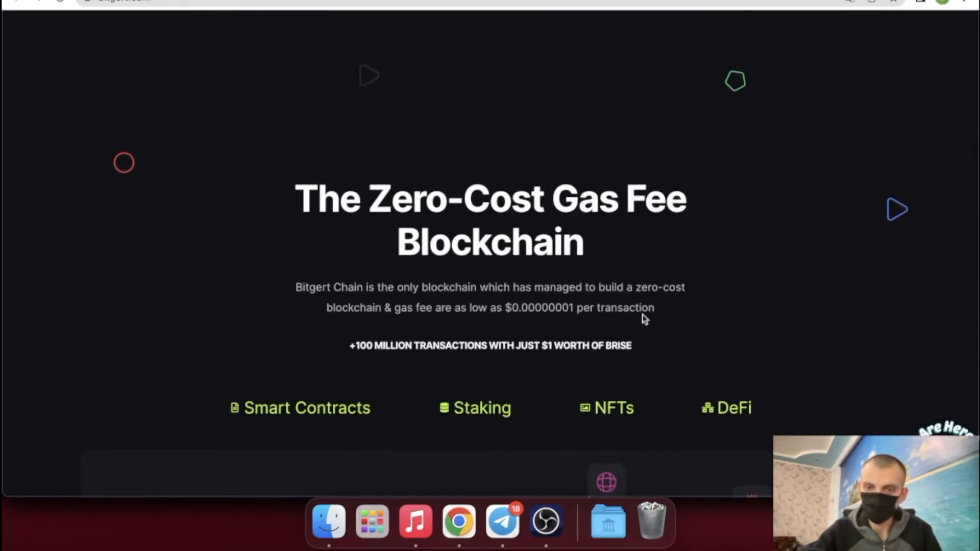
mouse_move(757, 343)
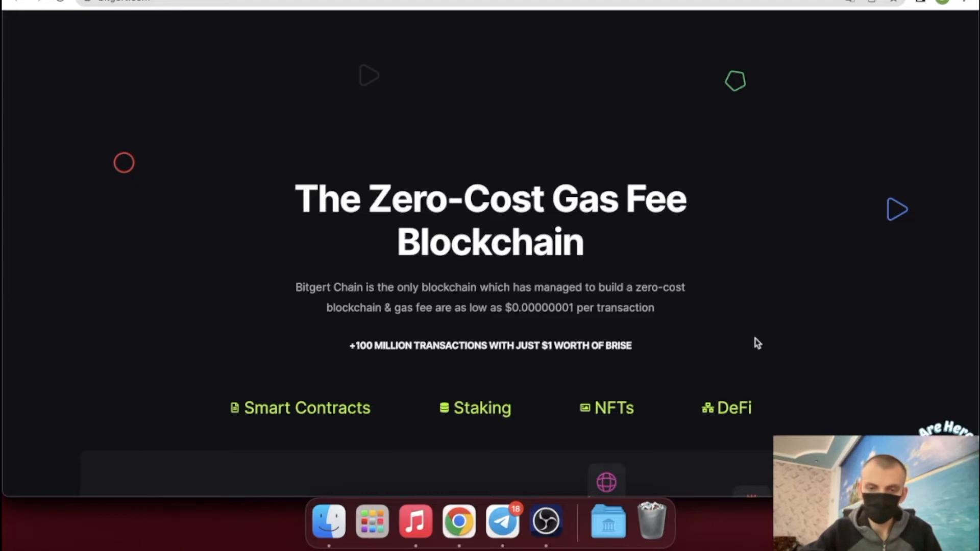
mouse_move(742, 306)
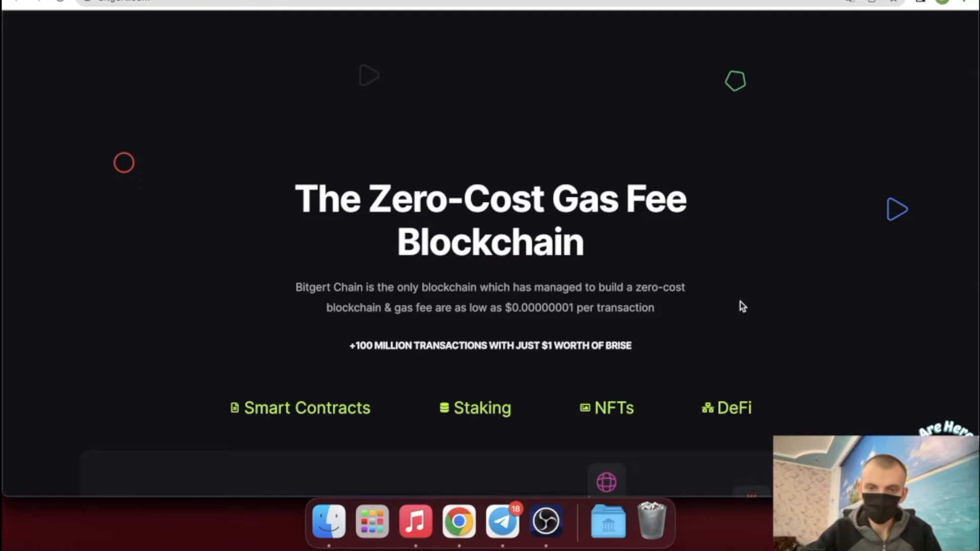
scroll(down, 3)
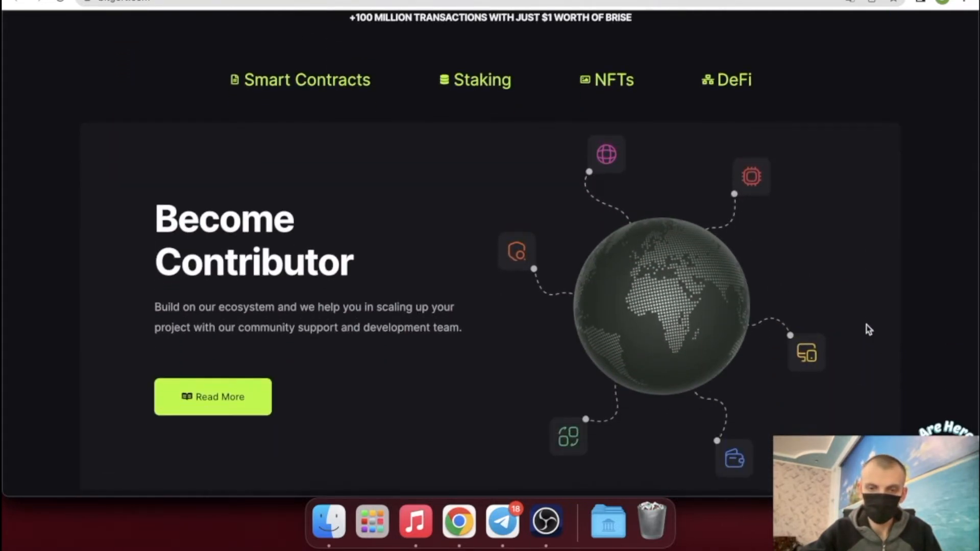
Scroll past Become Contributor and dismiss the customer support chat popup
scroll(down, 3)
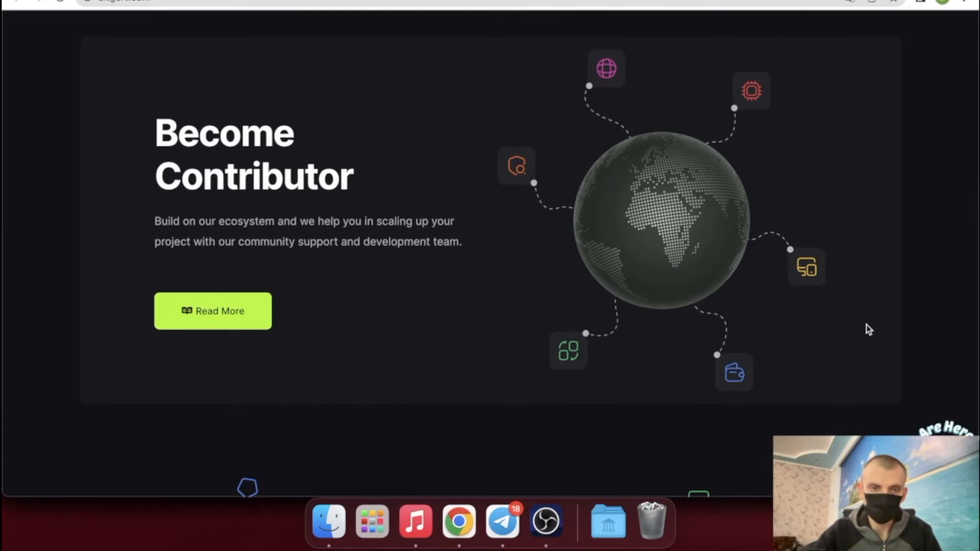
click(736, 367)
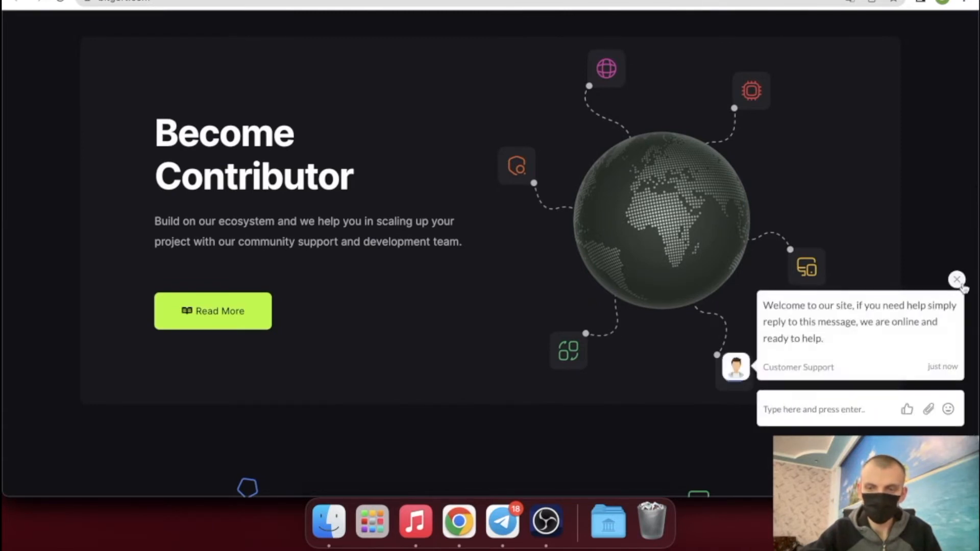
click(957, 280)
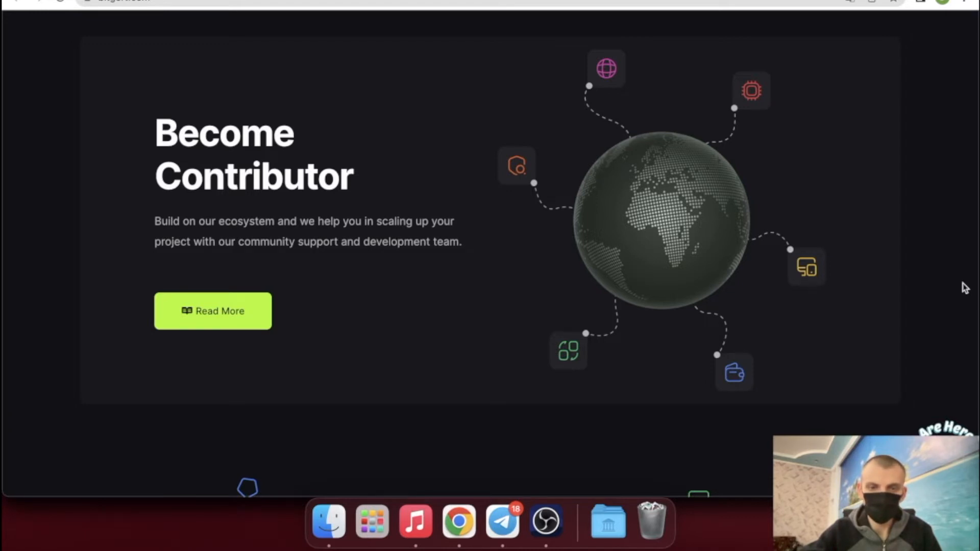
mouse_move(935, 280)
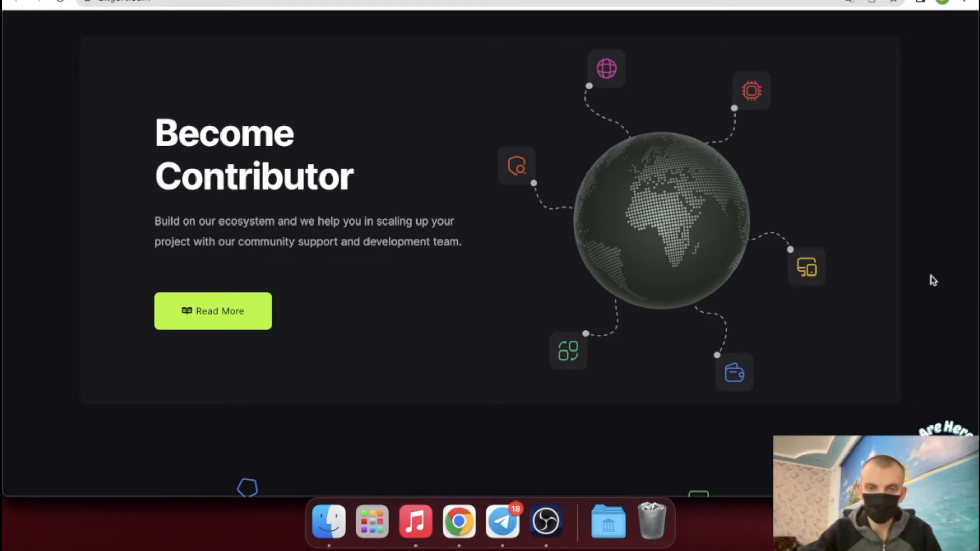
Continue down to the validators section with Fast & Scalable, Decentralized and Zero Gas Fee cards
scroll(down, 3)
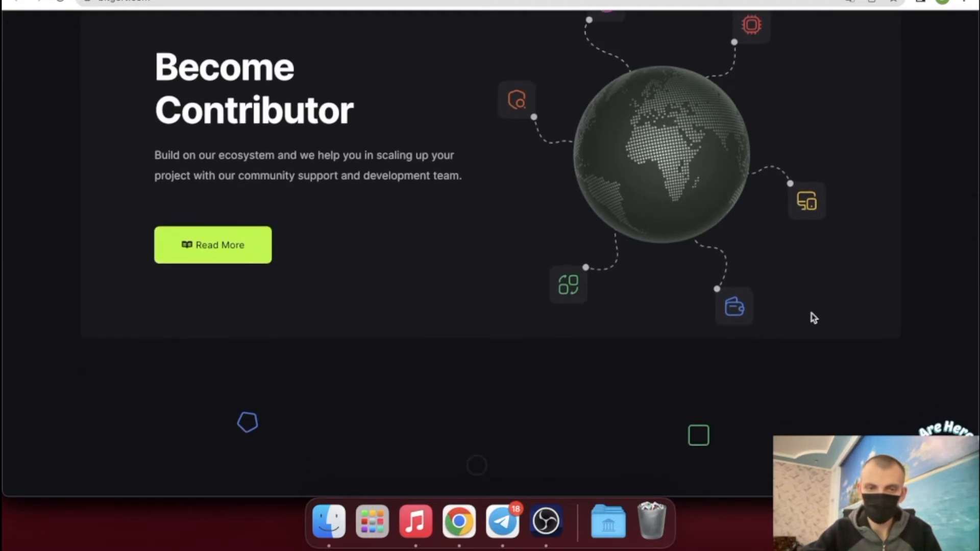
scroll(down, 3)
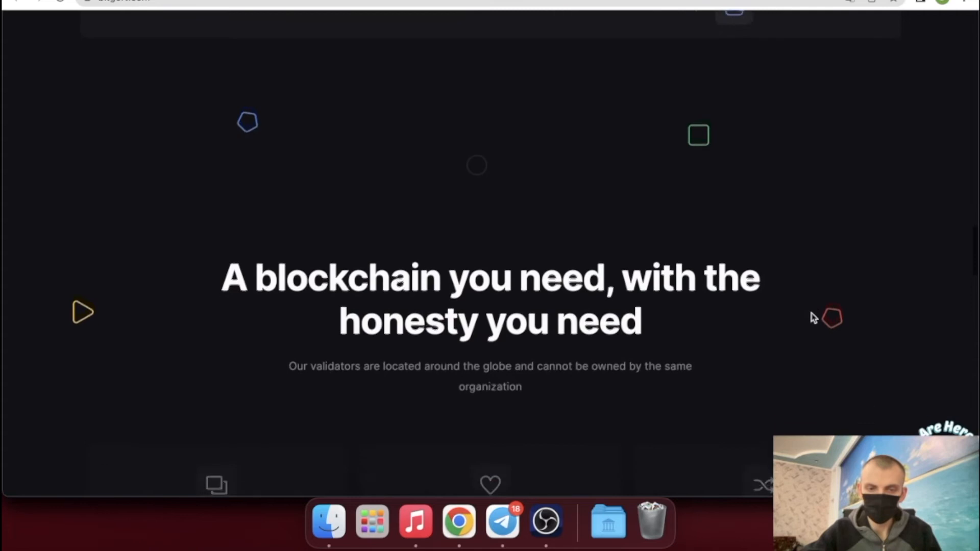
scroll(down, 3)
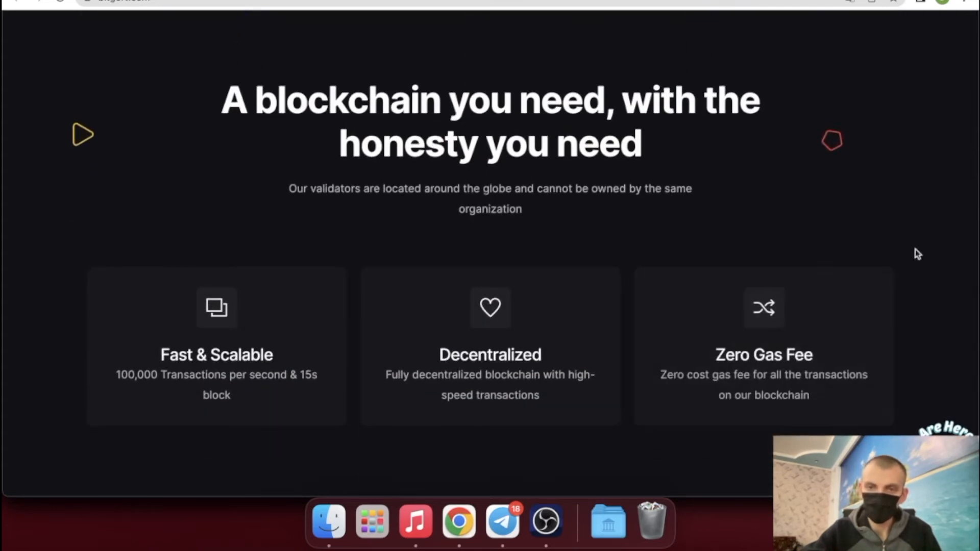
mouse_move(910, 322)
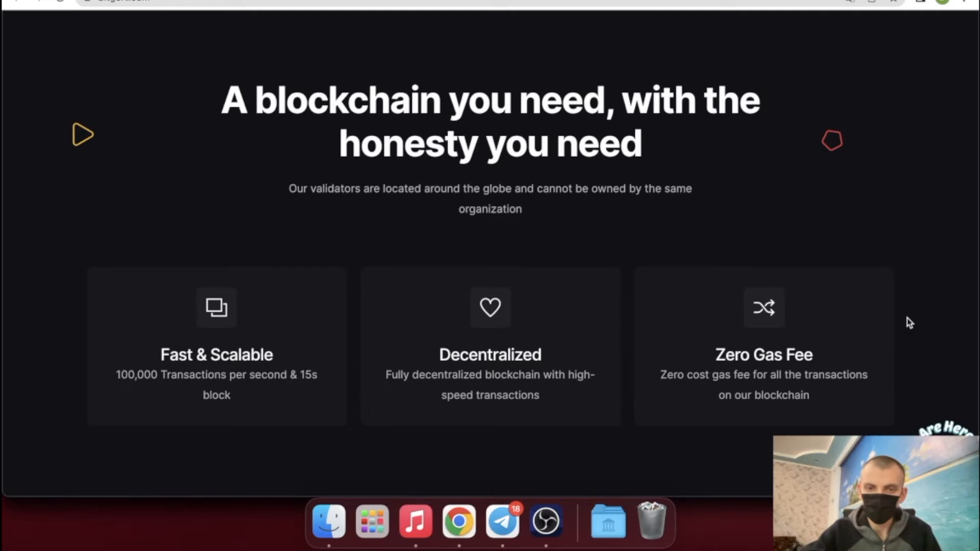
Scroll through the trading, community and contact sections and follow Read Documentation
scroll(down, 3)
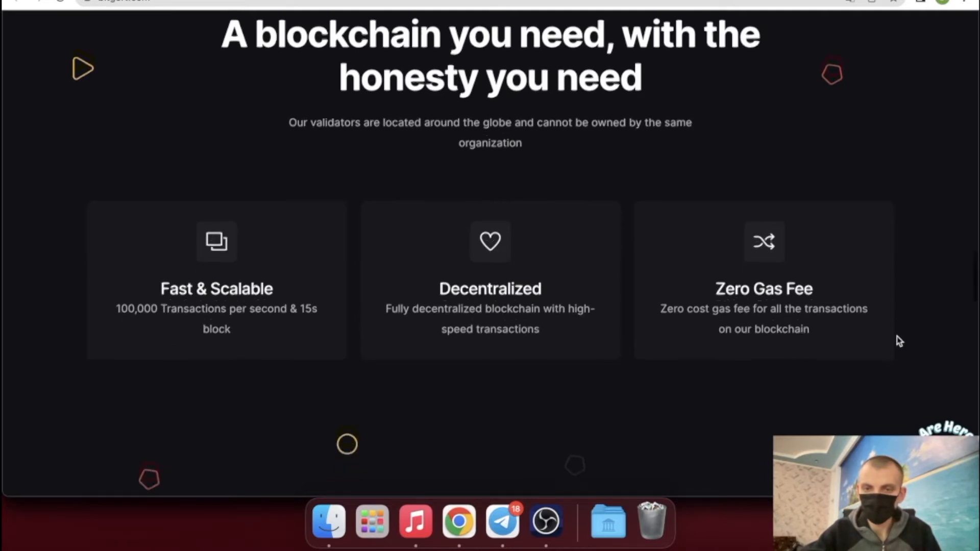
scroll(down, 3)
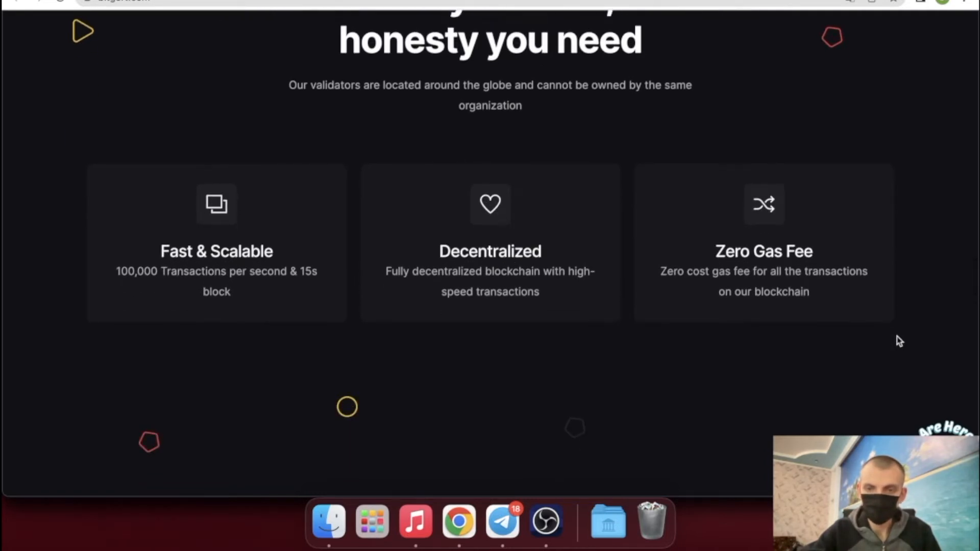
scroll(down, 3)
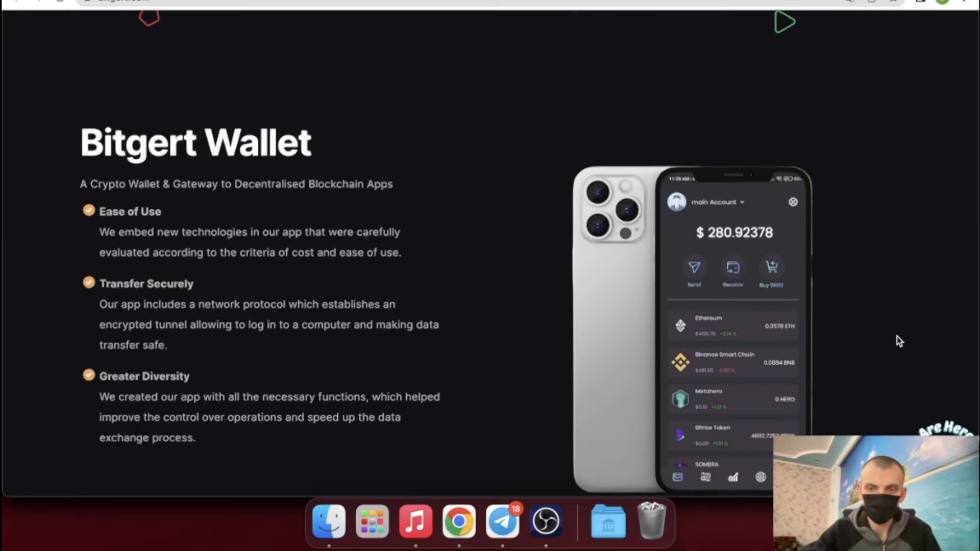
scroll(up, 3)
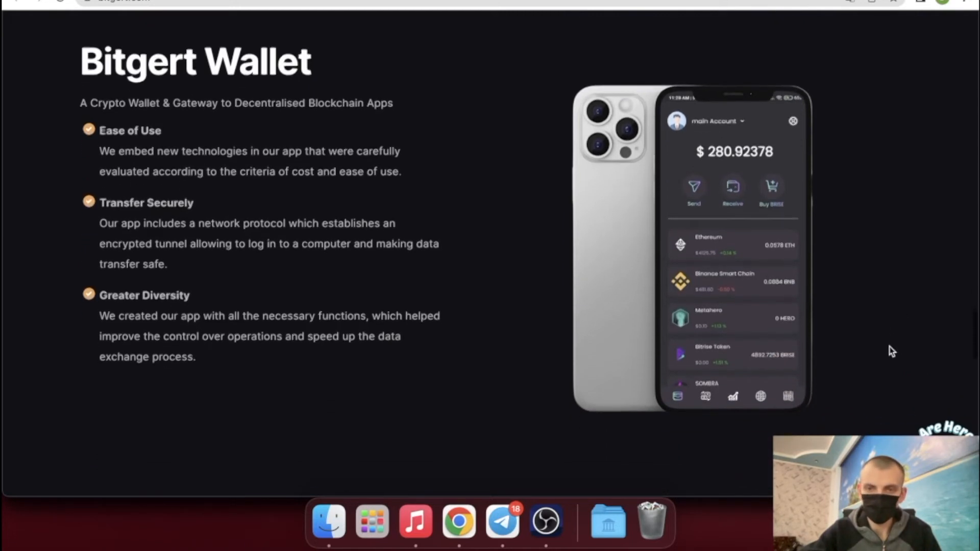
scroll(down, 3)
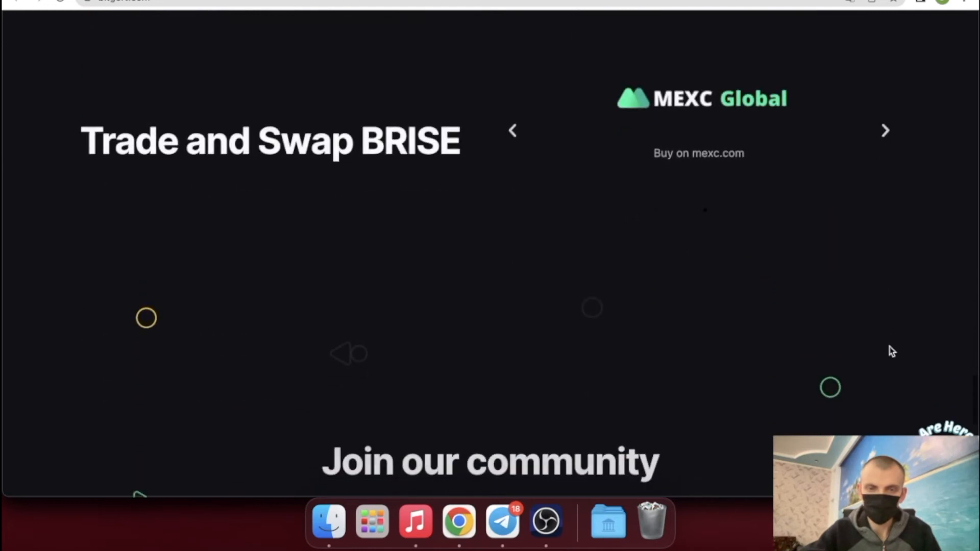
click(886, 129)
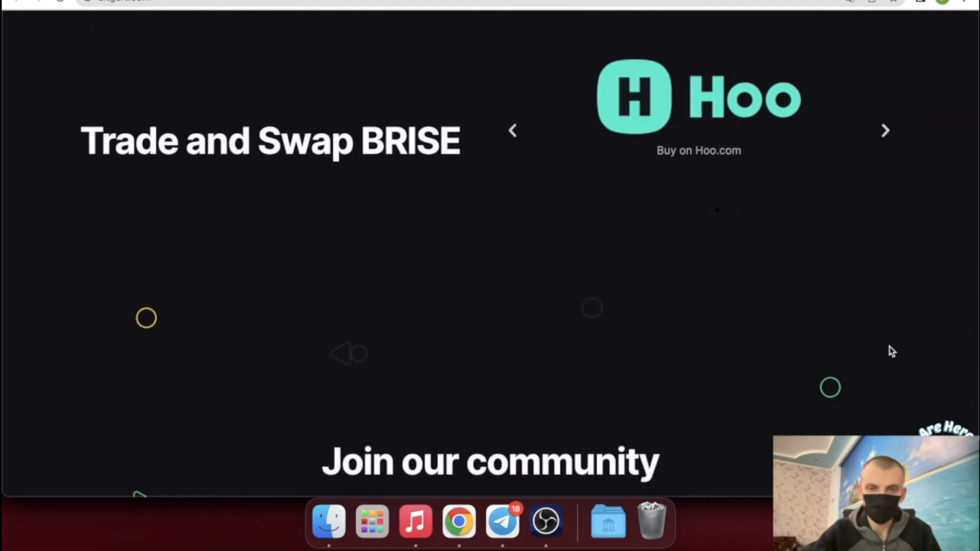
Browse the For Developers documentation list, then head back toward the homepage's Become Contributor section
scroll(down, 3)
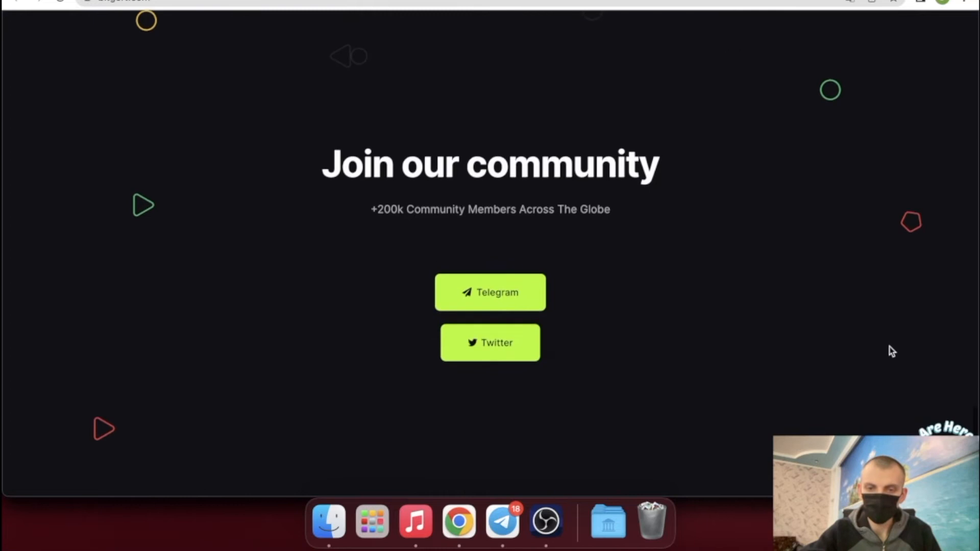
scroll(down, 3)
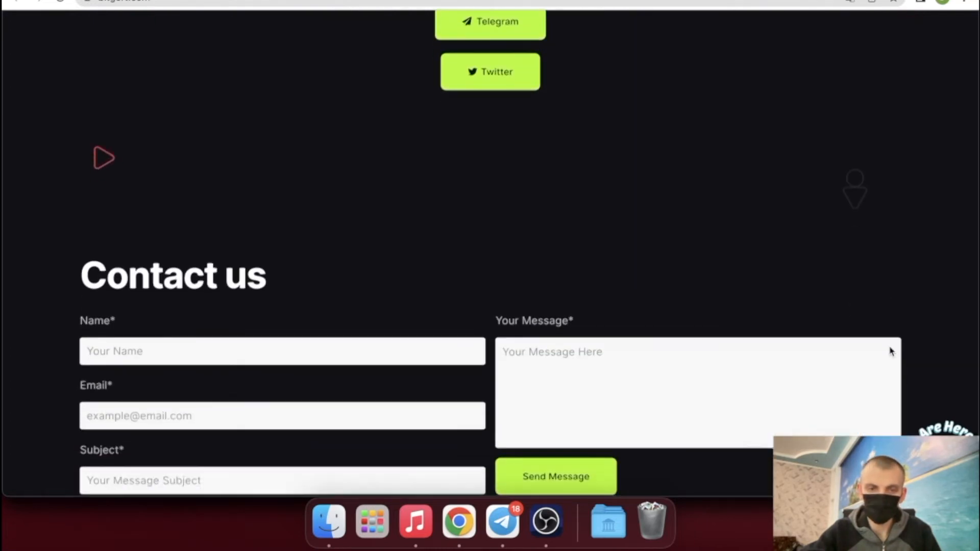
scroll(up, 3)
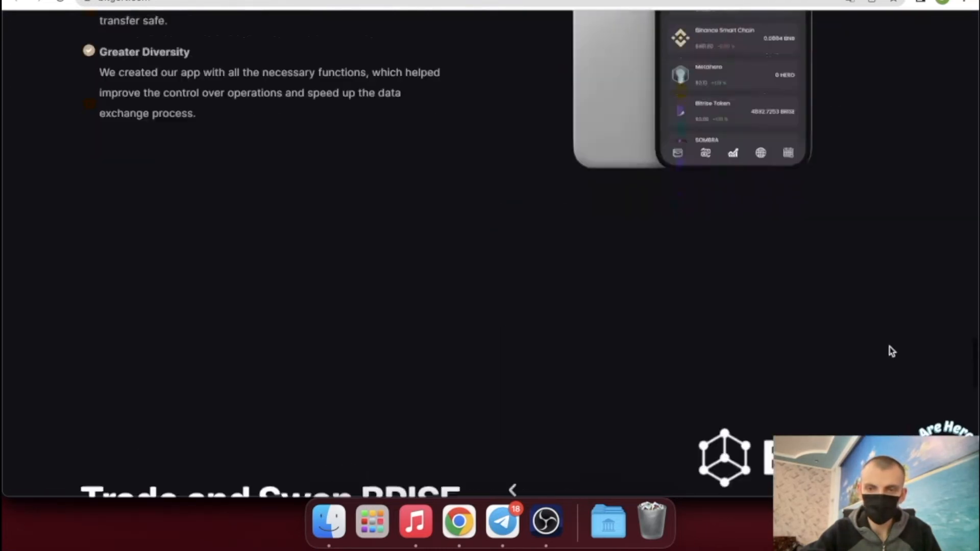
scroll(down, 3)
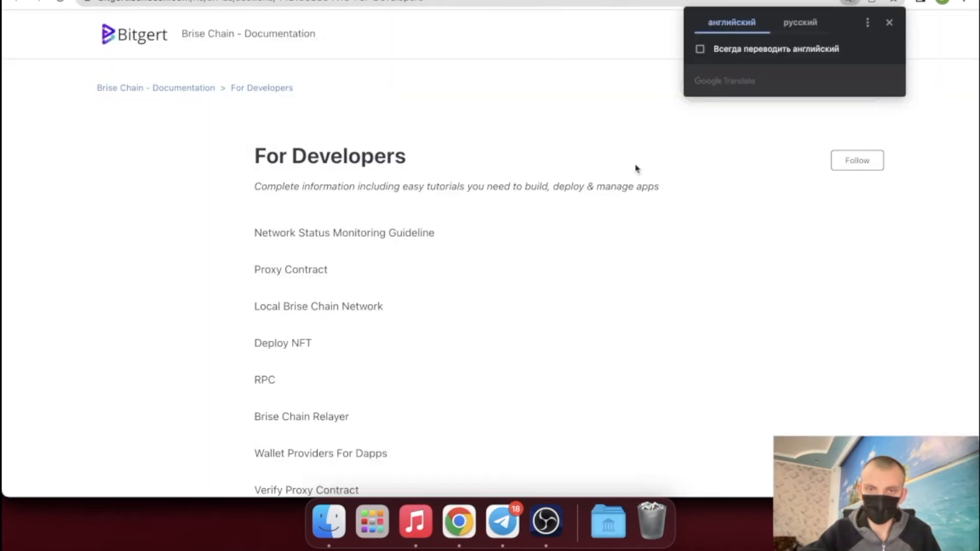
scroll(down, 3)
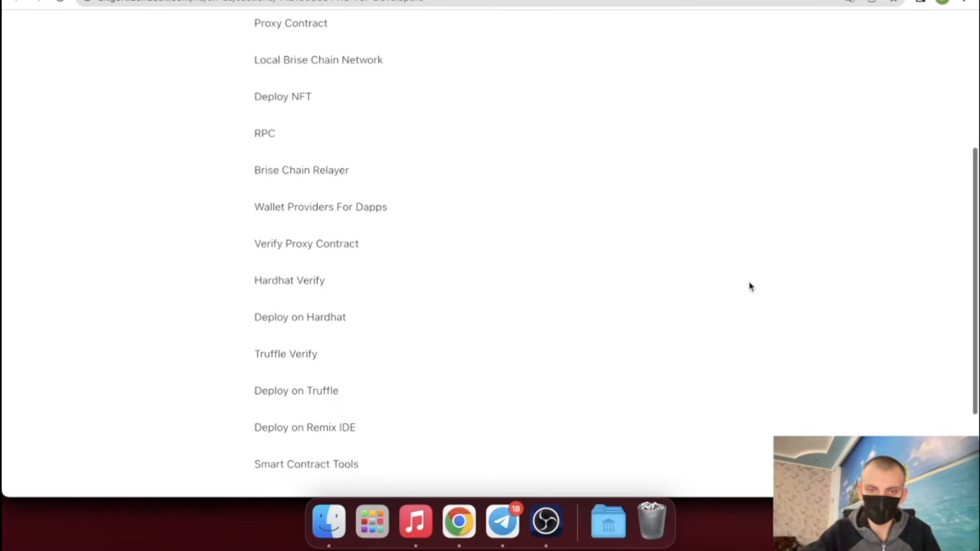
scroll(up, 3)
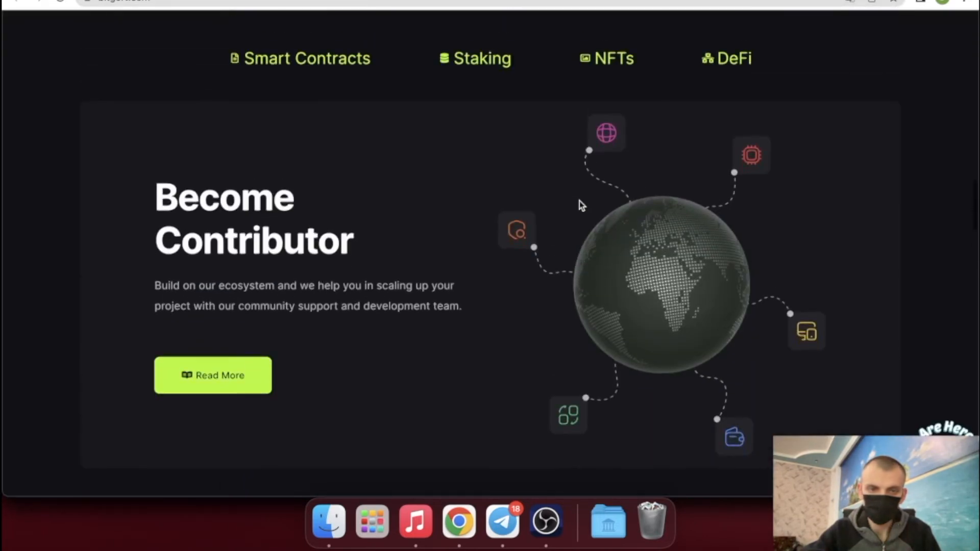
Scroll back to the Build With Bitgert Chain banner and switch to the CoinMarketCap Bitgert (BRISE) tab
scroll(up, 3)
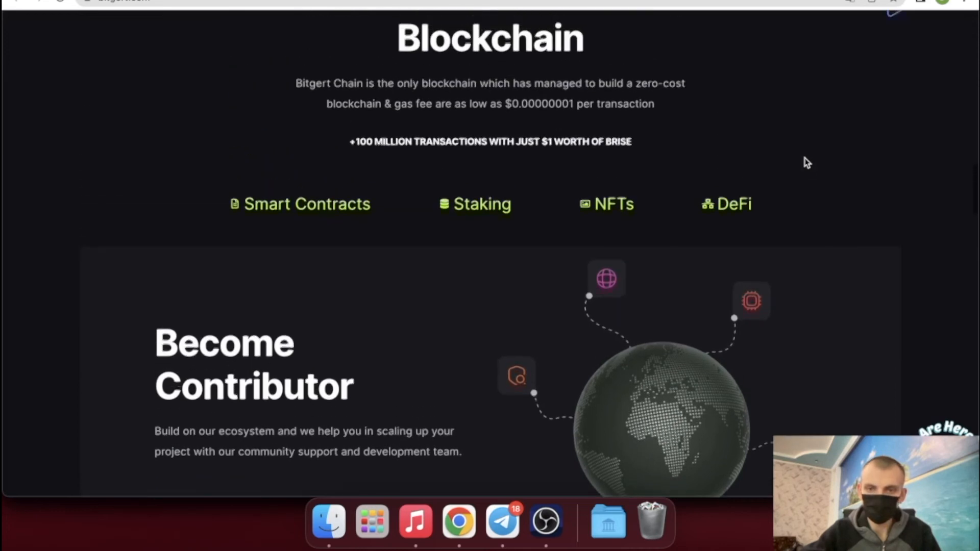
scroll(up, 3)
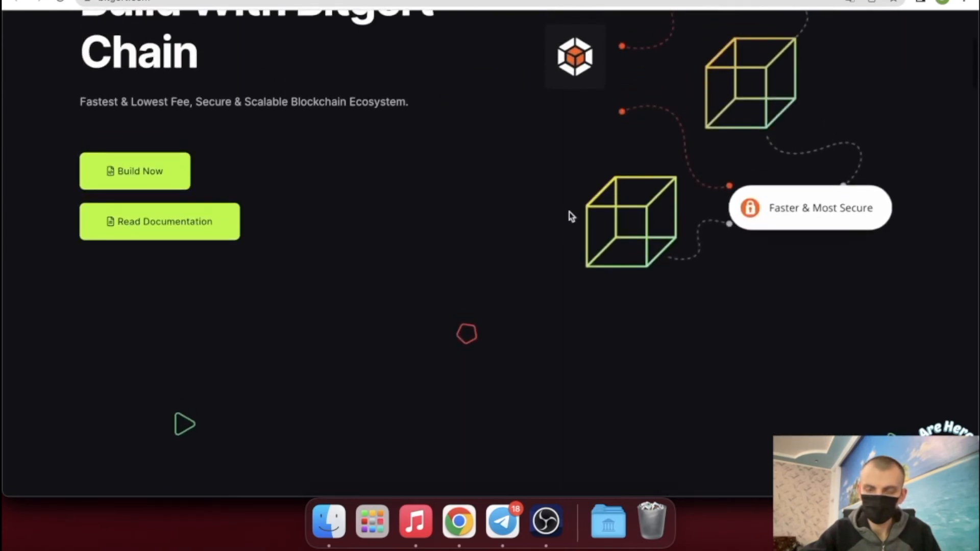
scroll(up, 3)
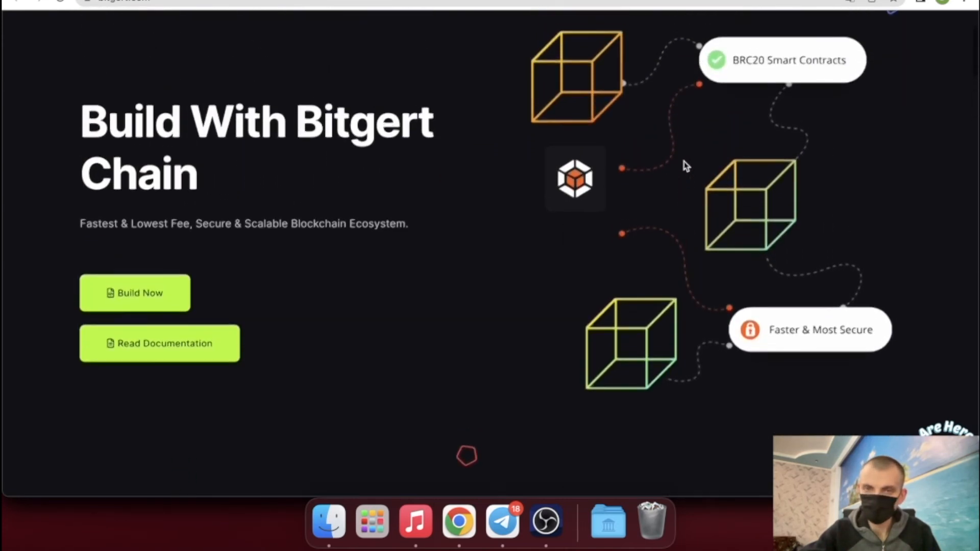
scroll(up, 3)
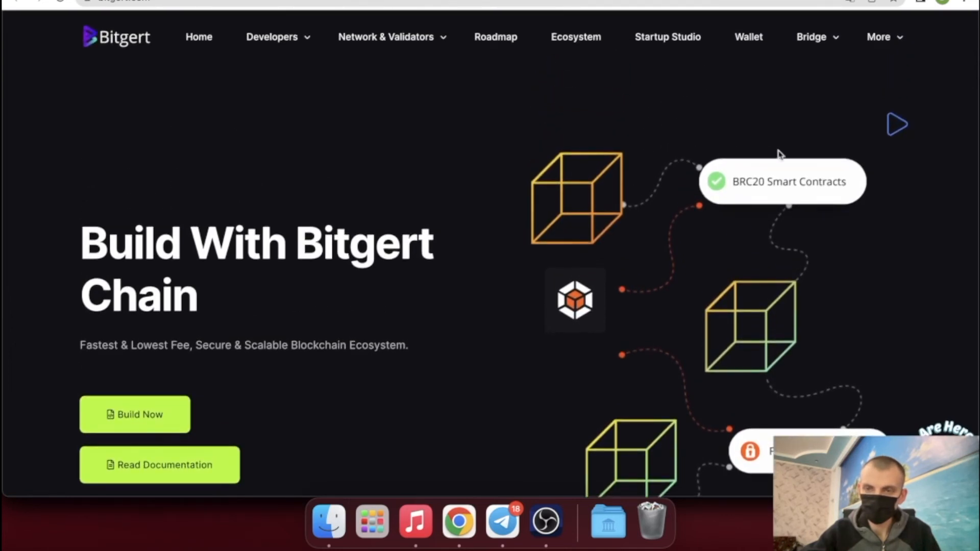
click(878, 37)
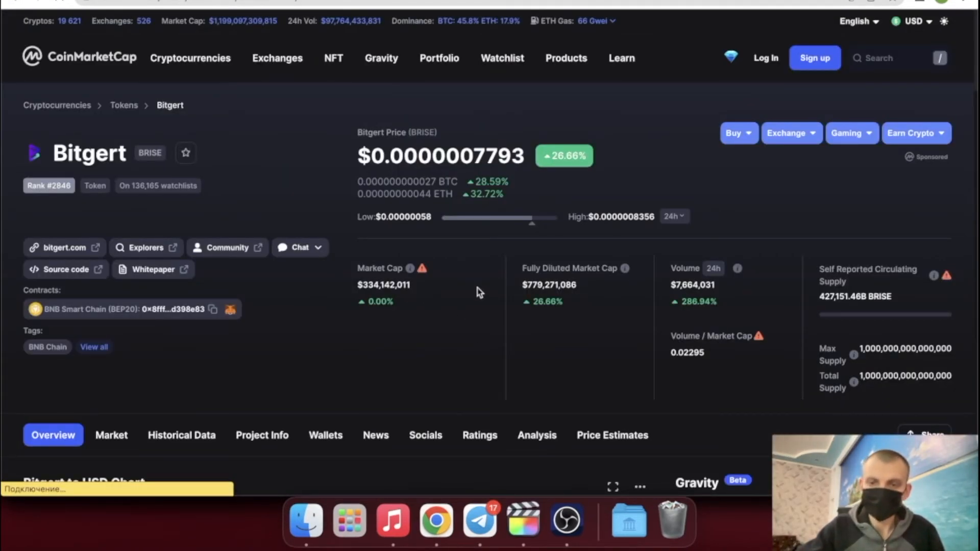
mouse_move(519, 255)
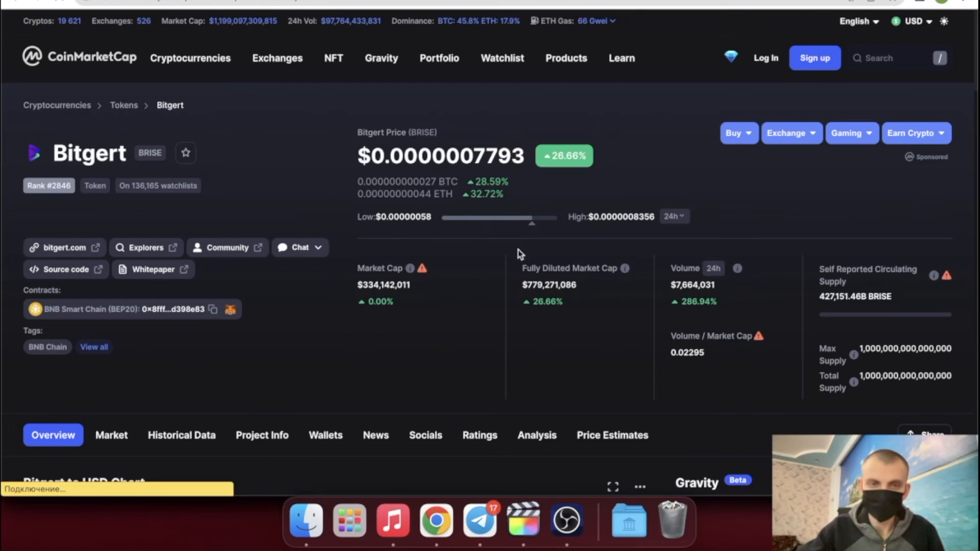
mouse_move(371, 86)
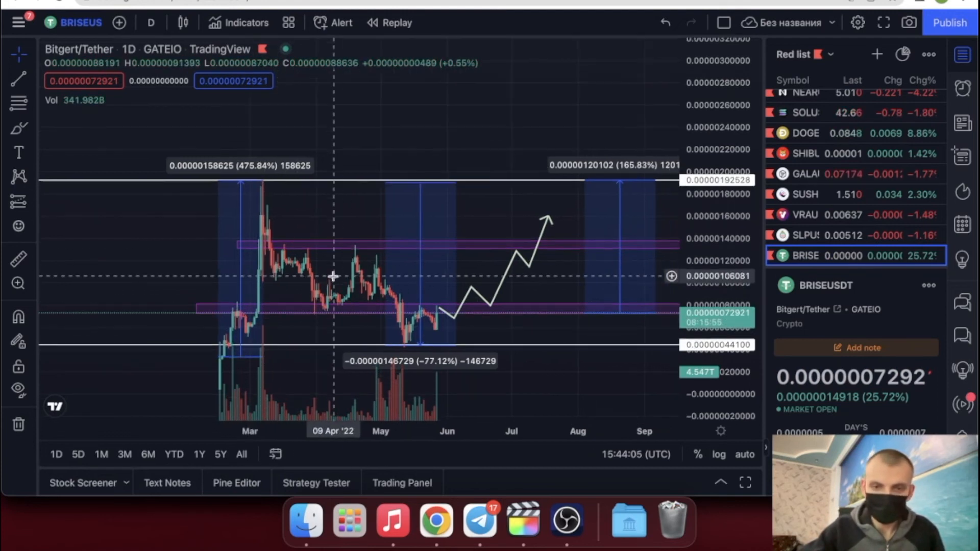
mouse_move(423, 349)
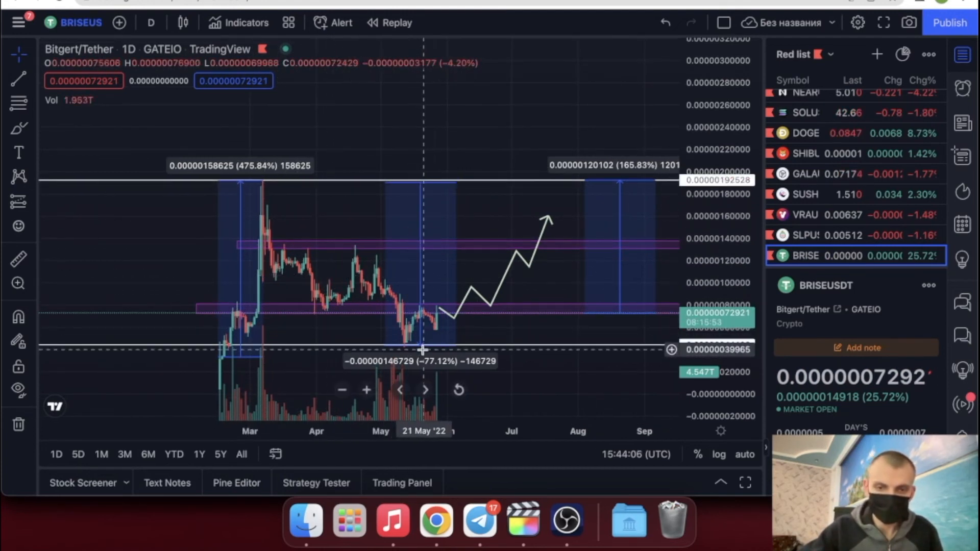
mouse_move(542, 358)
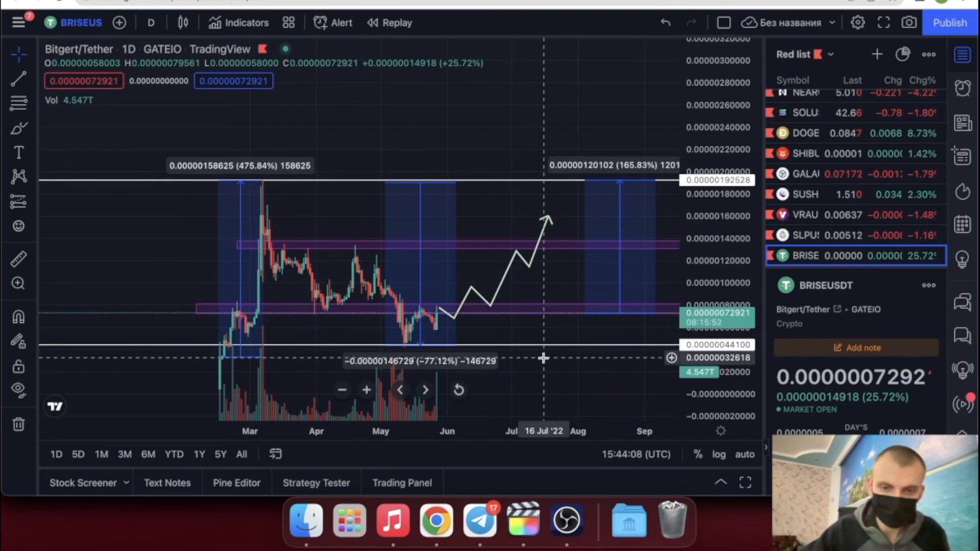
mouse_move(451, 324)
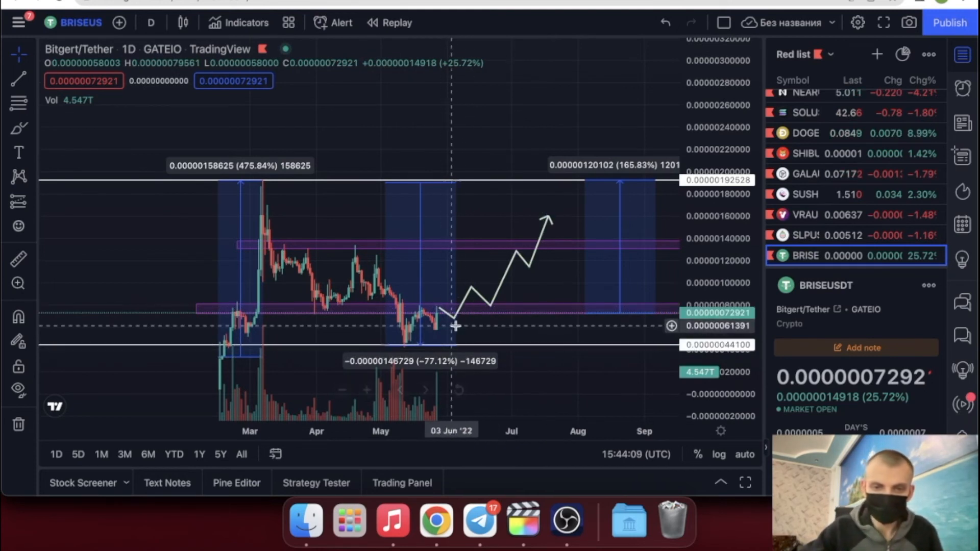
mouse_move(480, 352)
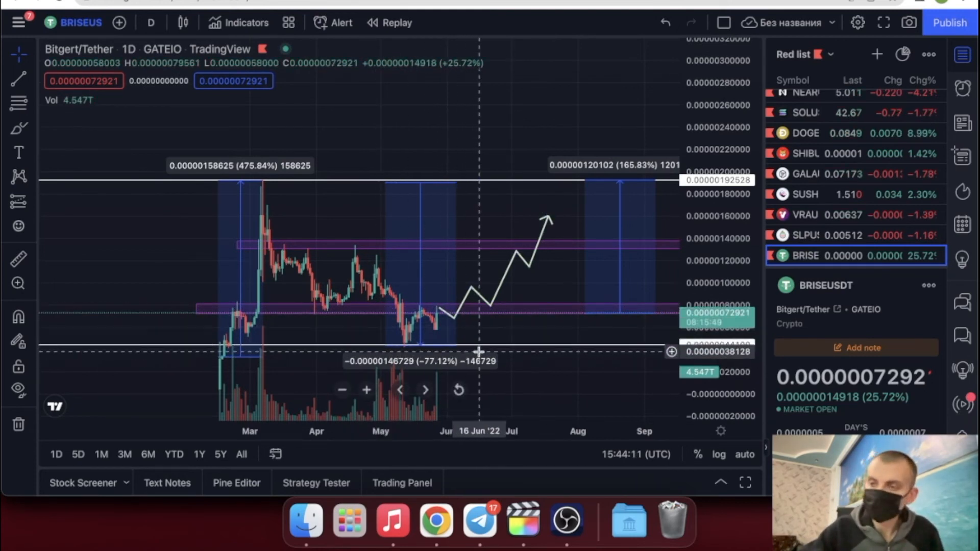
mouse_move(410, 327)
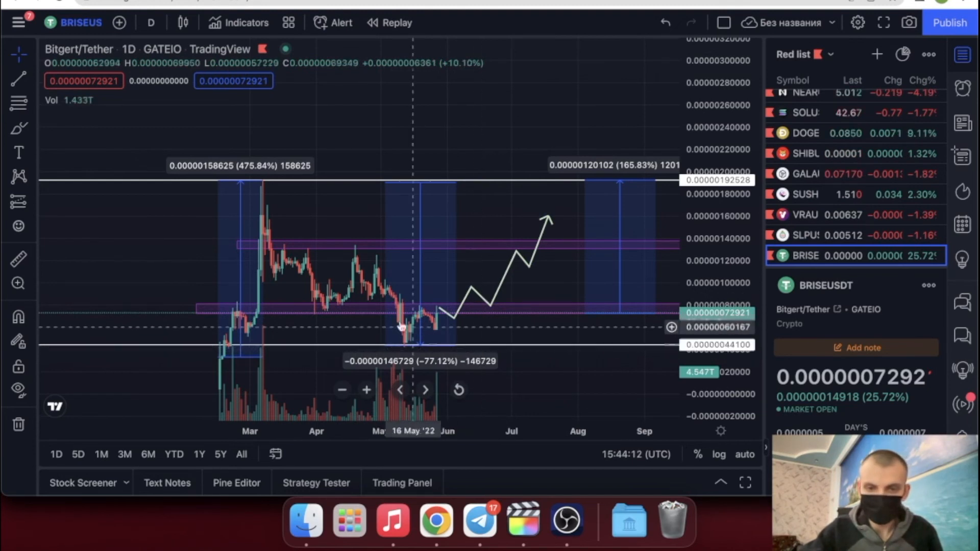
mouse_move(469, 339)
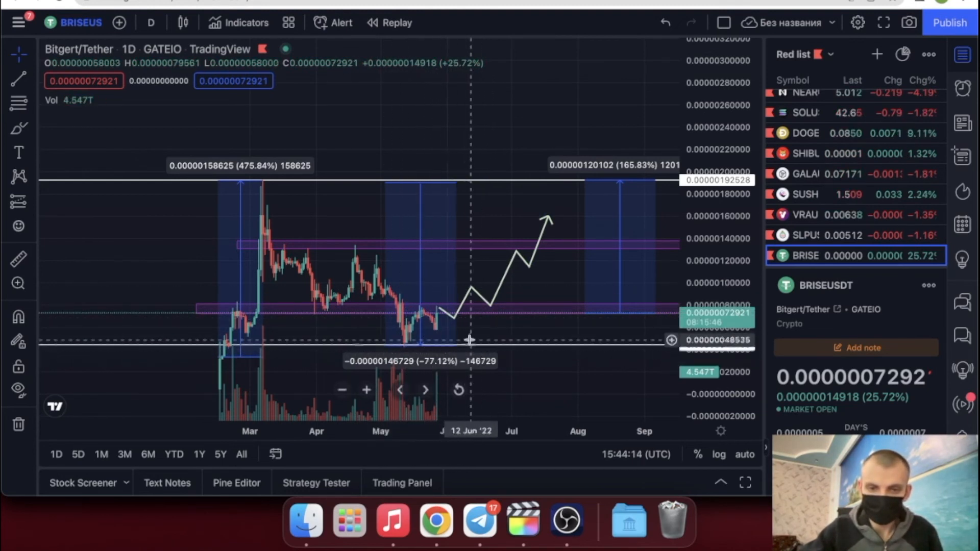
mouse_move(551, 266)
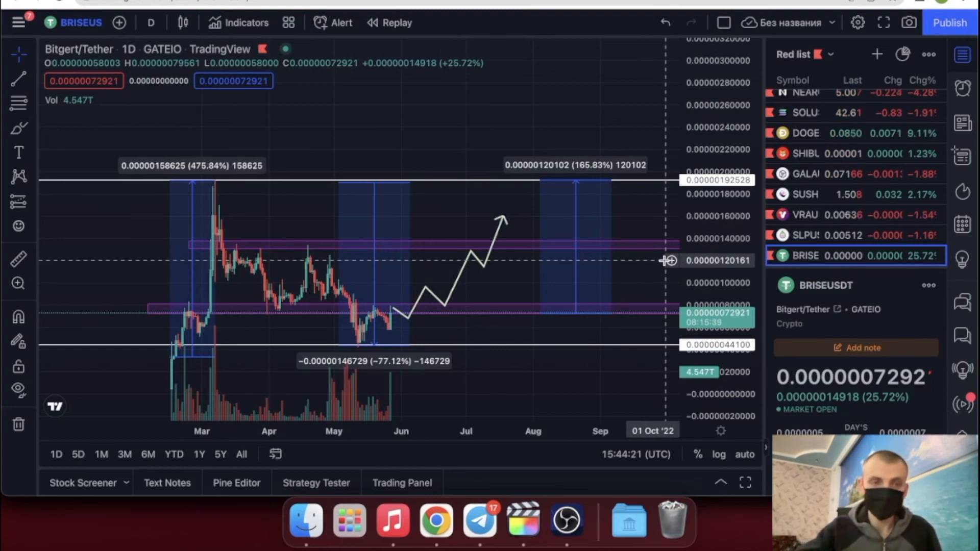
mouse_move(578, 359)
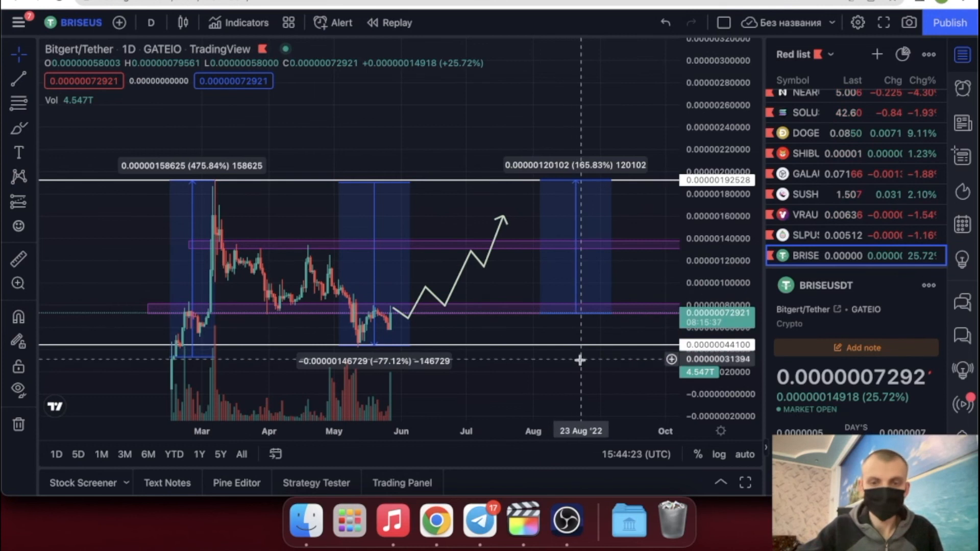